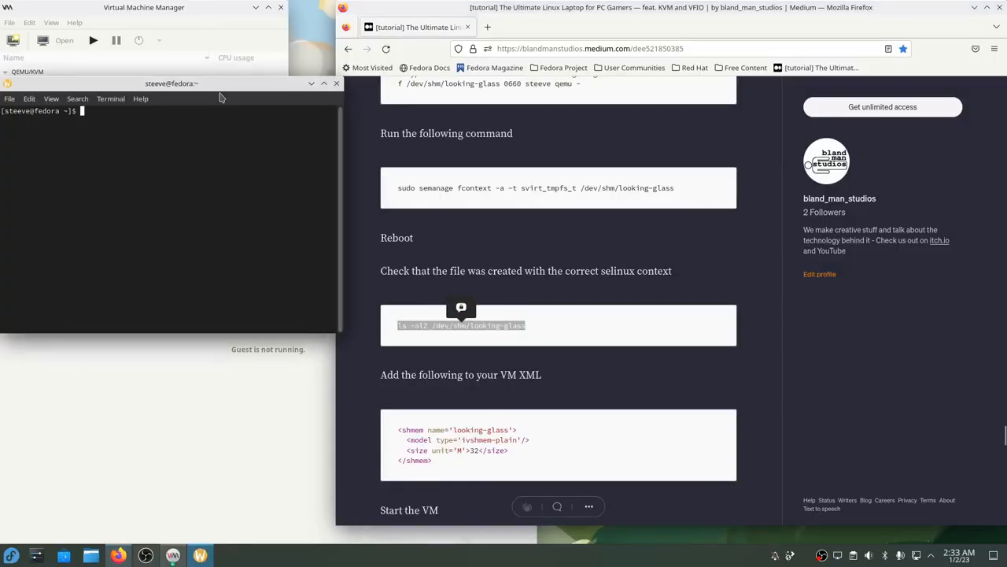
- Run ls -alZ on /dev/shm/looking-glass to verify its svirt_tmpfs_t SELinux context
{"action": "key", "text": "Return"}
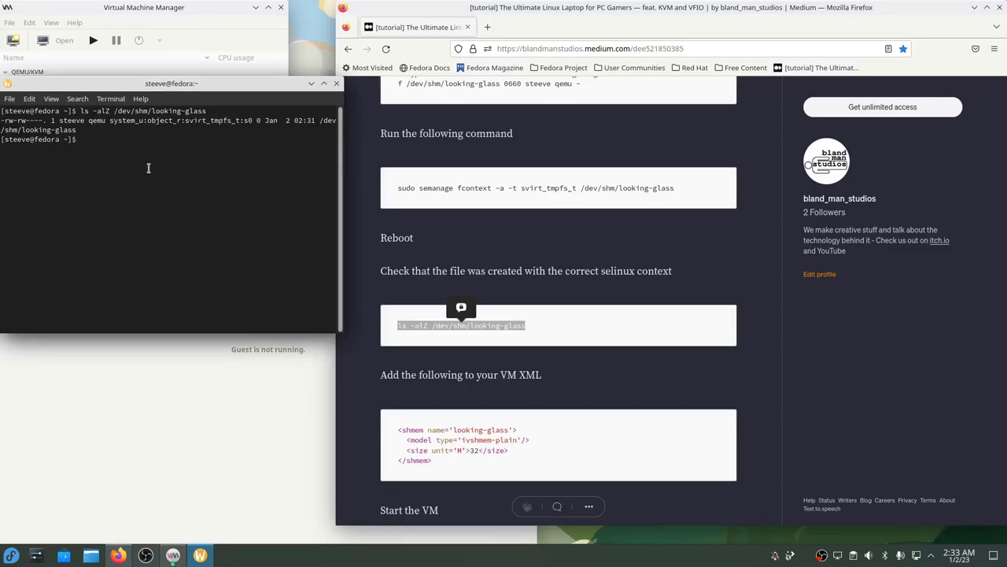
{"action": "scroll", "scroll_direction": "down", "scroll_amount": 3}
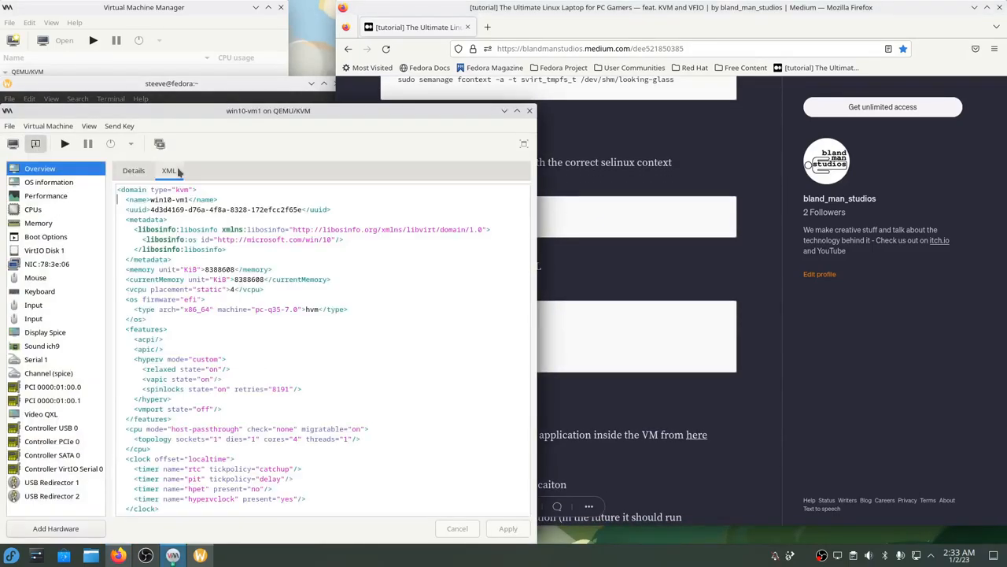
- Scroll the win10-vm1 XML to the end of the devices section where the shmem snippet sits
{"action": "scroll", "scroll_direction": "down", "scroll_amount": 3}
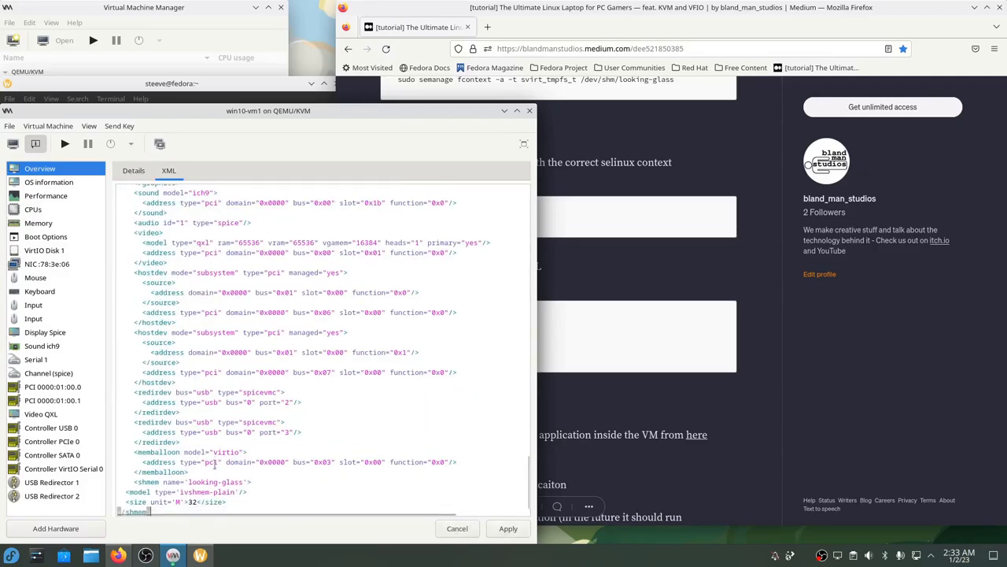
{"action": "scroll", "scroll_direction": "up", "scroll_amount": 3}
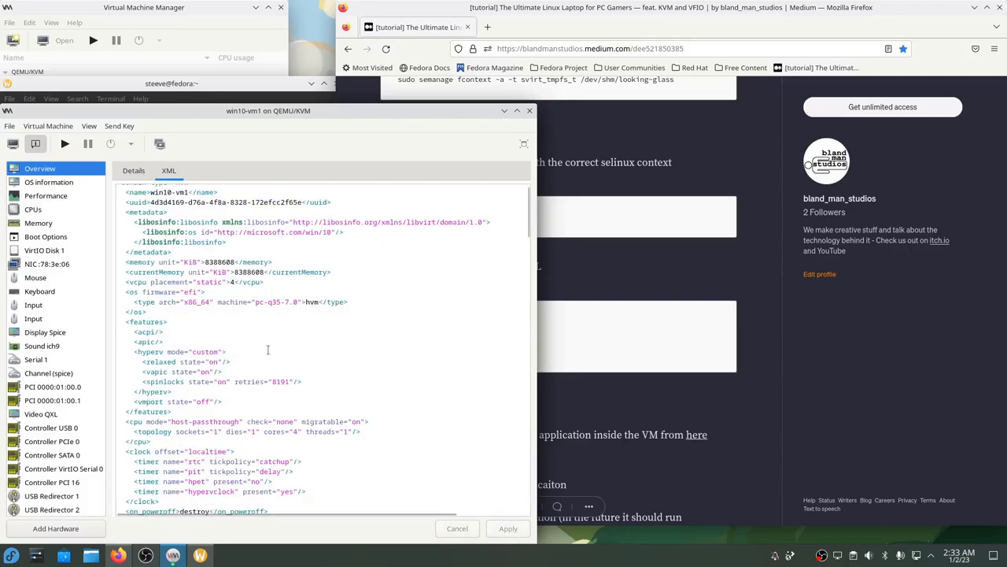